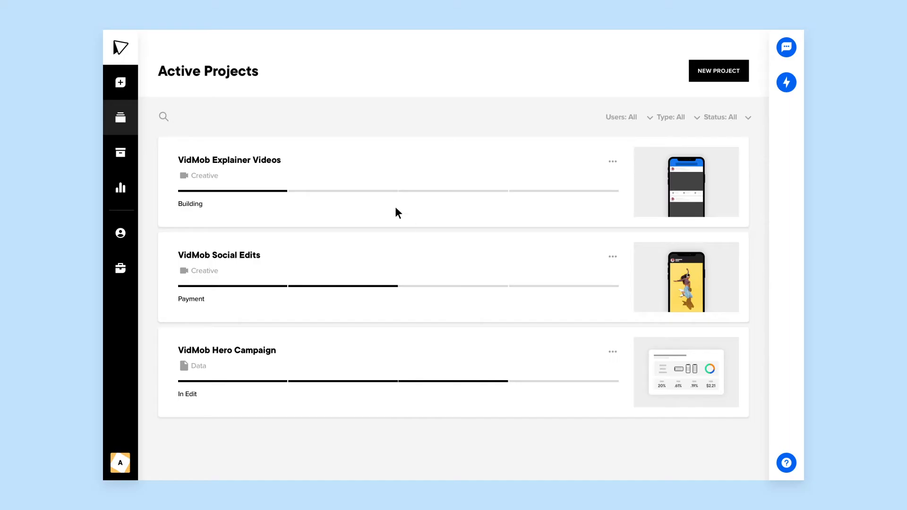
Start a new project from the Active Projects page
click(719, 71)
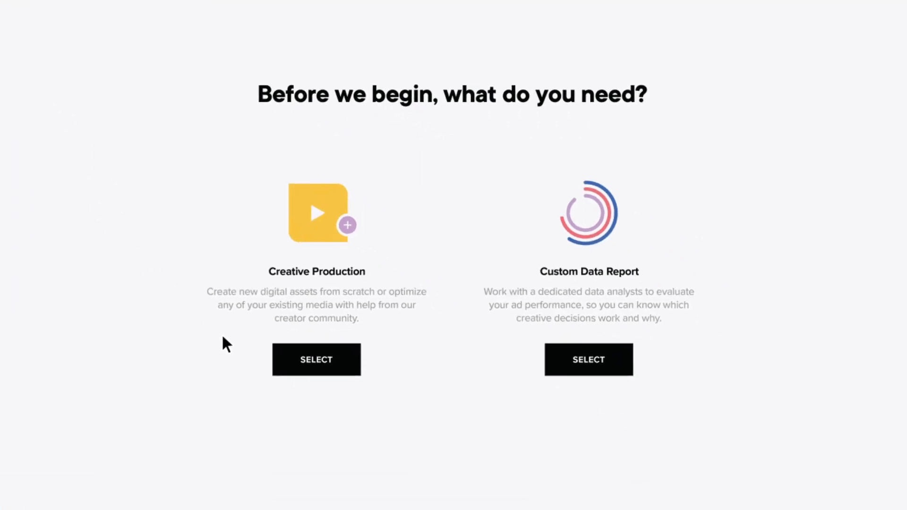
mouse_move(322, 366)
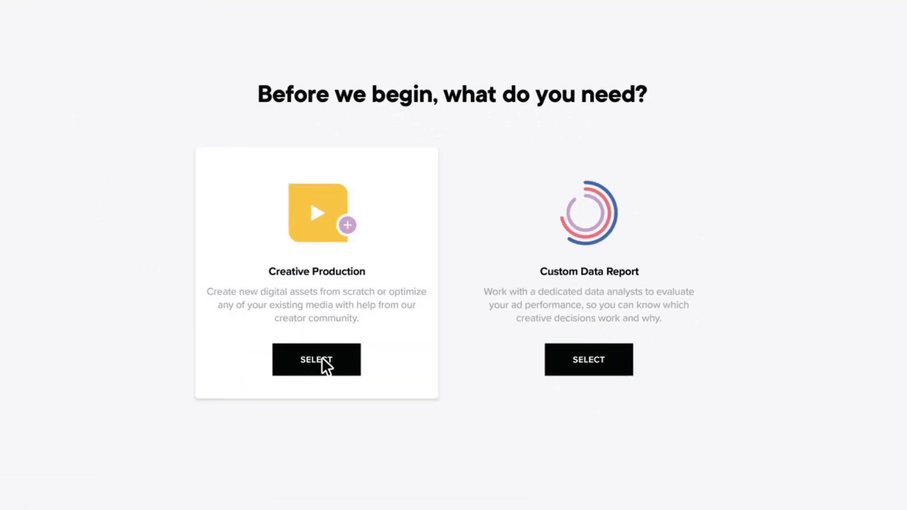
Choose Creative Production with New Heroes and raise the hero count to 3
click(317, 359)
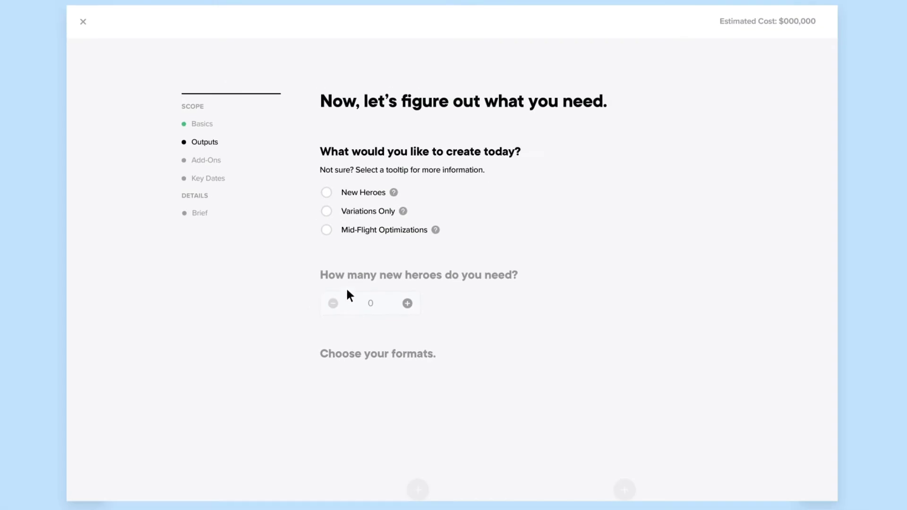
click(326, 192)
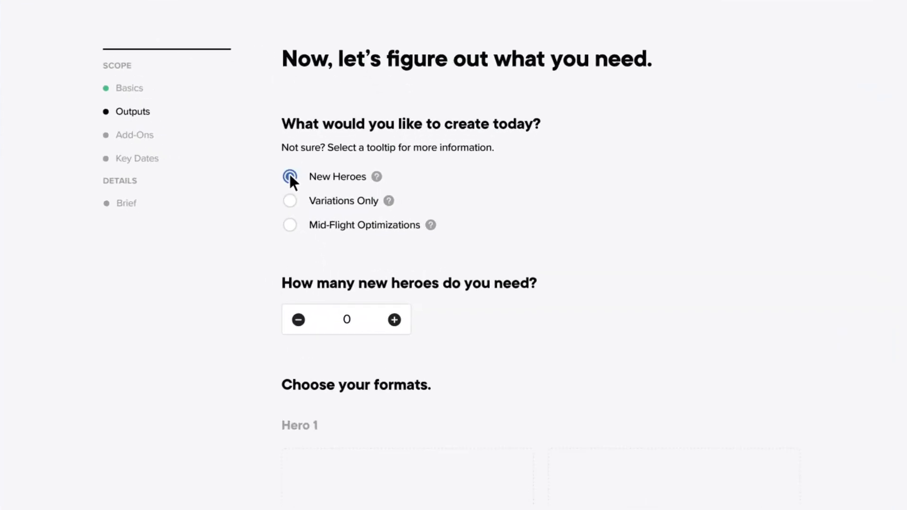
click(395, 320)
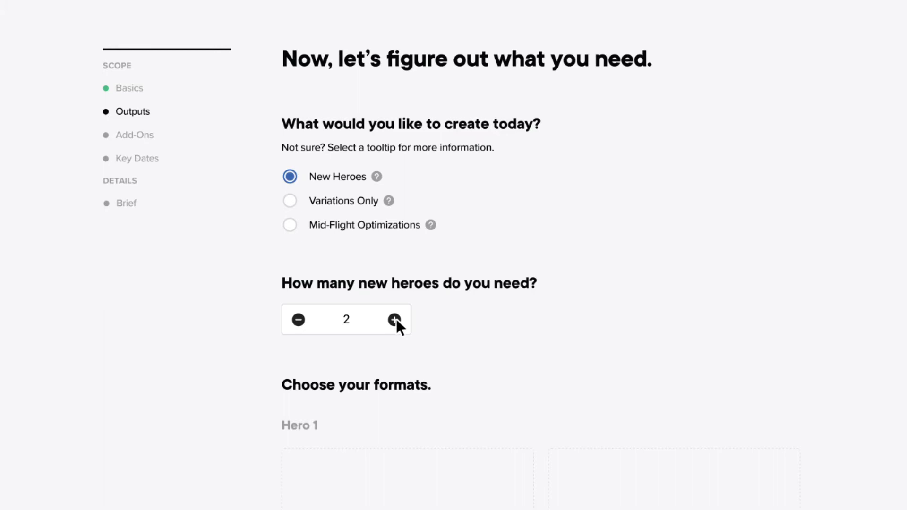
click(395, 320)
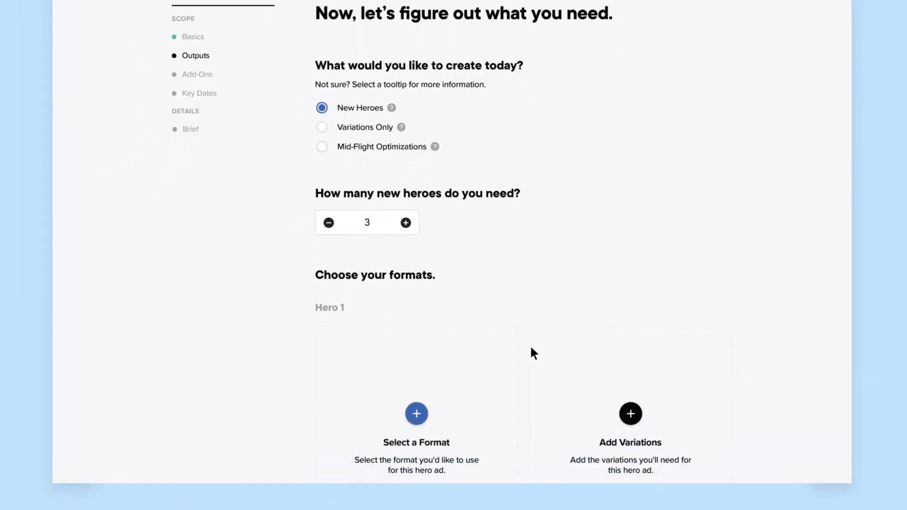
Explore the Variations Only and Mid-Flight Optimizations output types
scroll(down, 3)
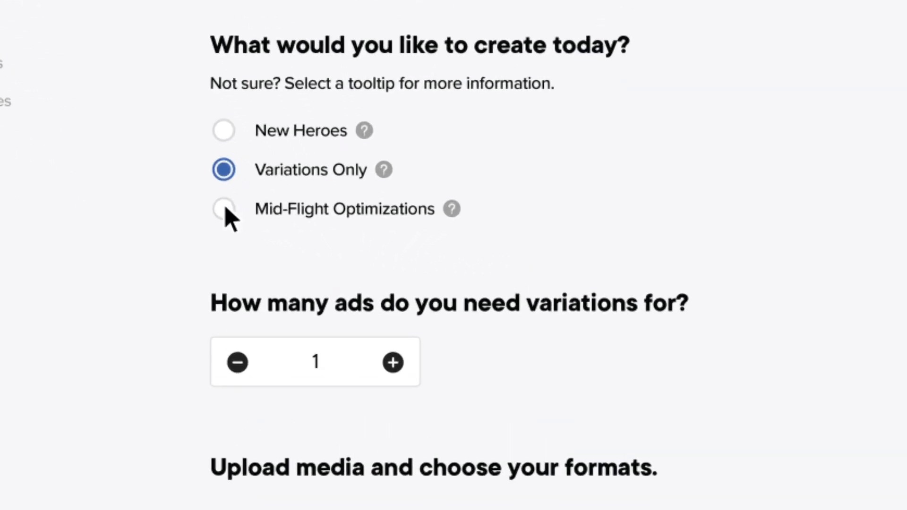
click(224, 208)
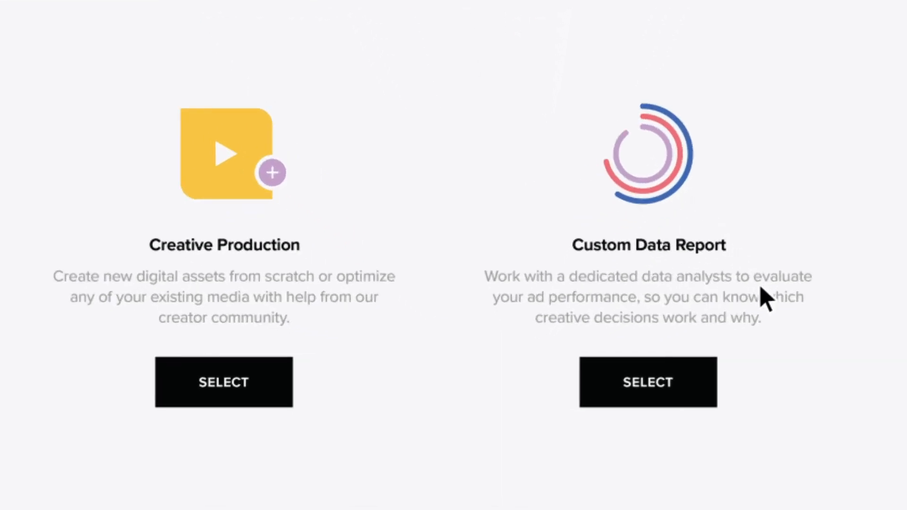
mouse_move(764, 313)
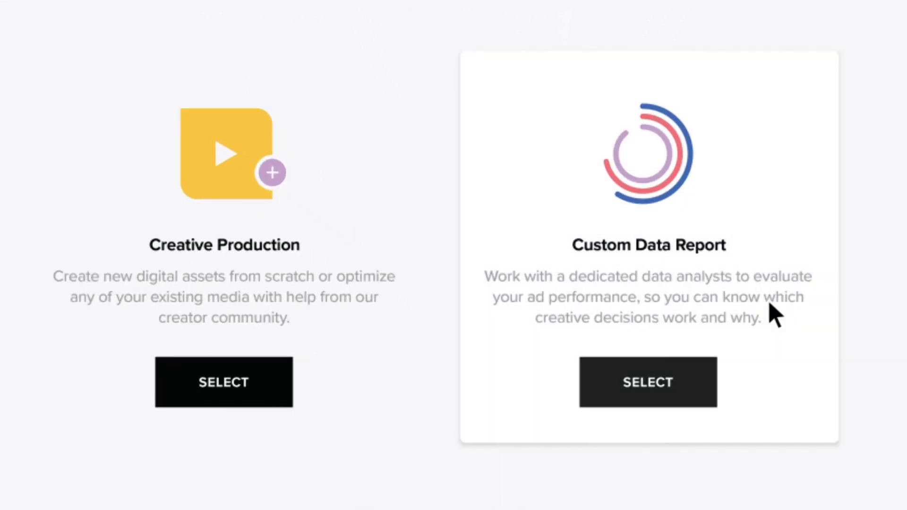